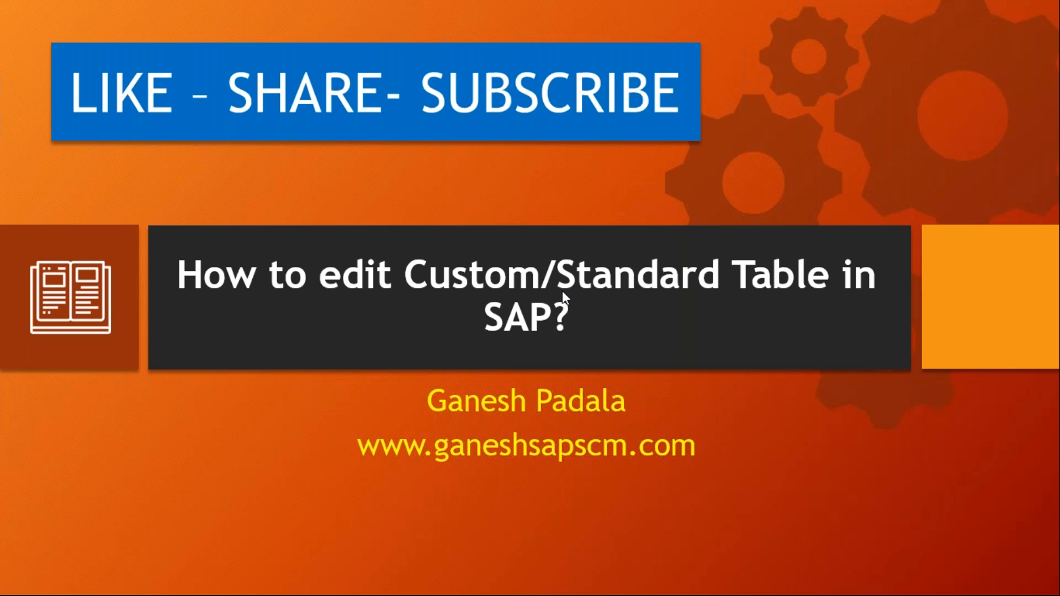
pyautogui.moveTo(305, 456)
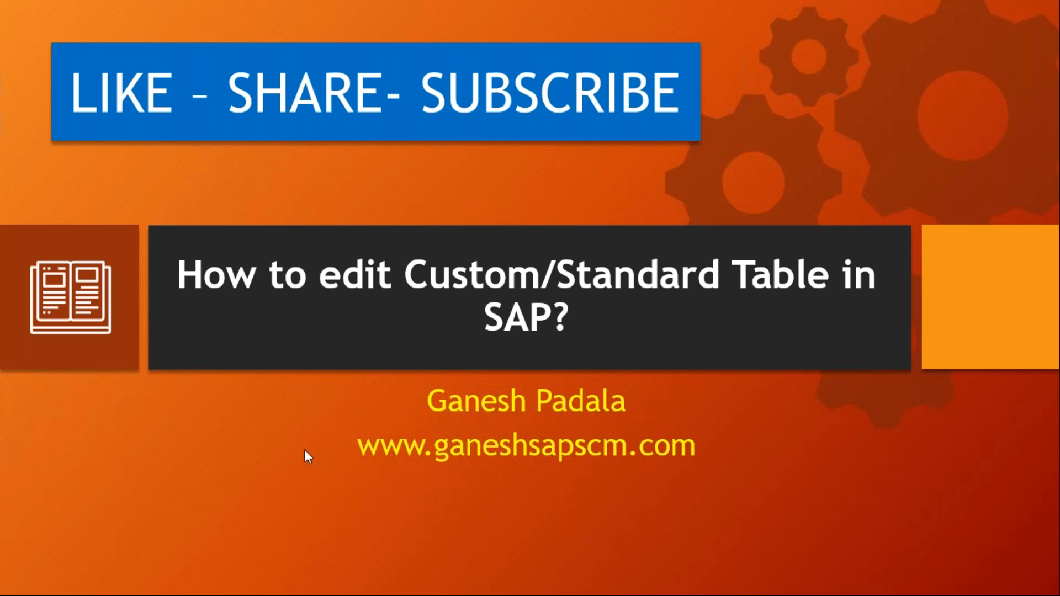
pyautogui.moveTo(404, 392)
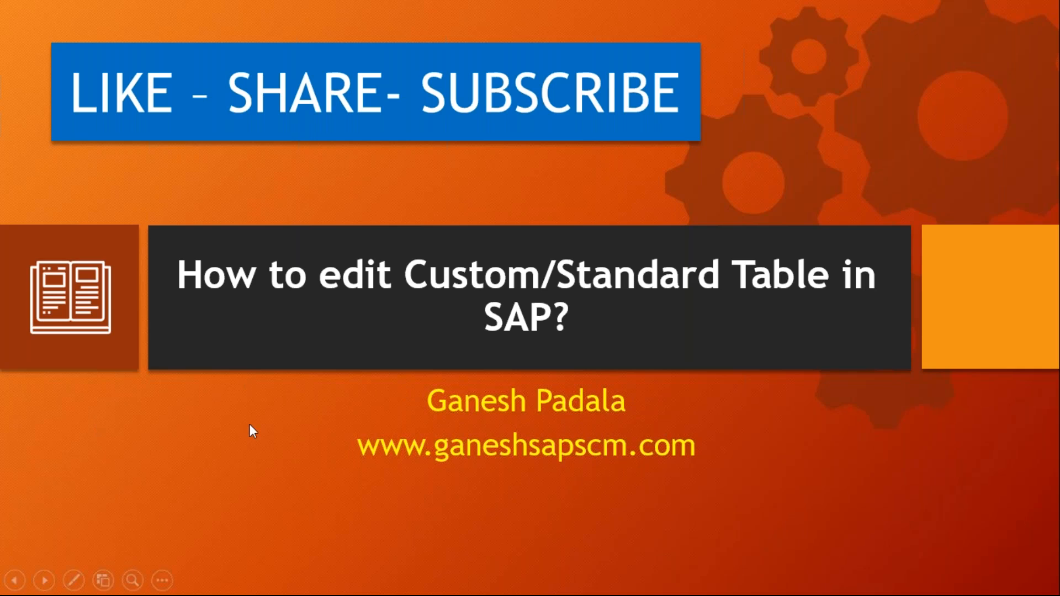
# Advance the slideshow from the title slide to the slide on why SAP table edits need authorization
pyautogui.press('Right')
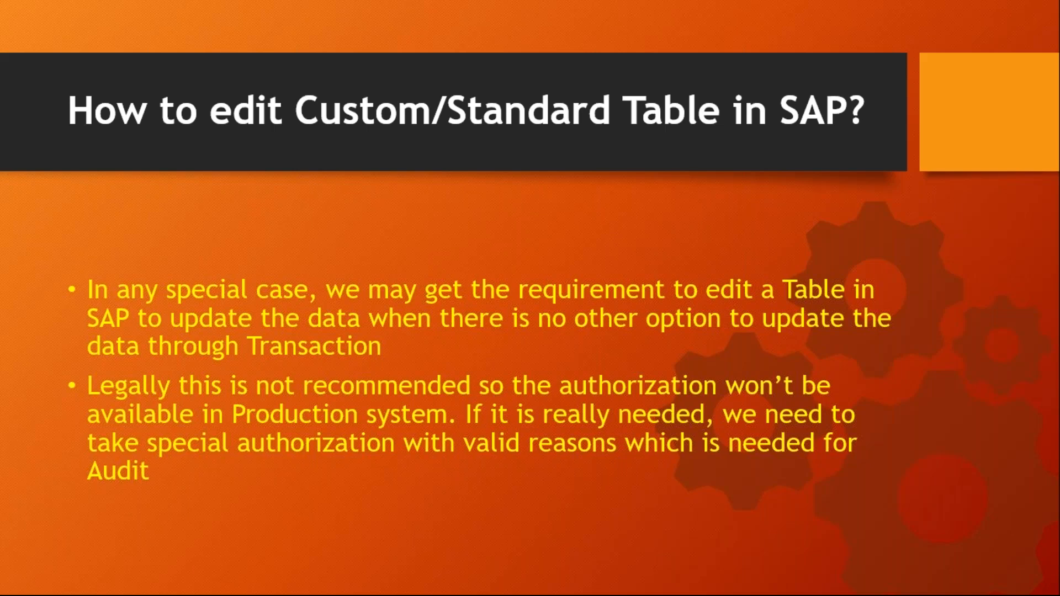
pyautogui.press('Right')
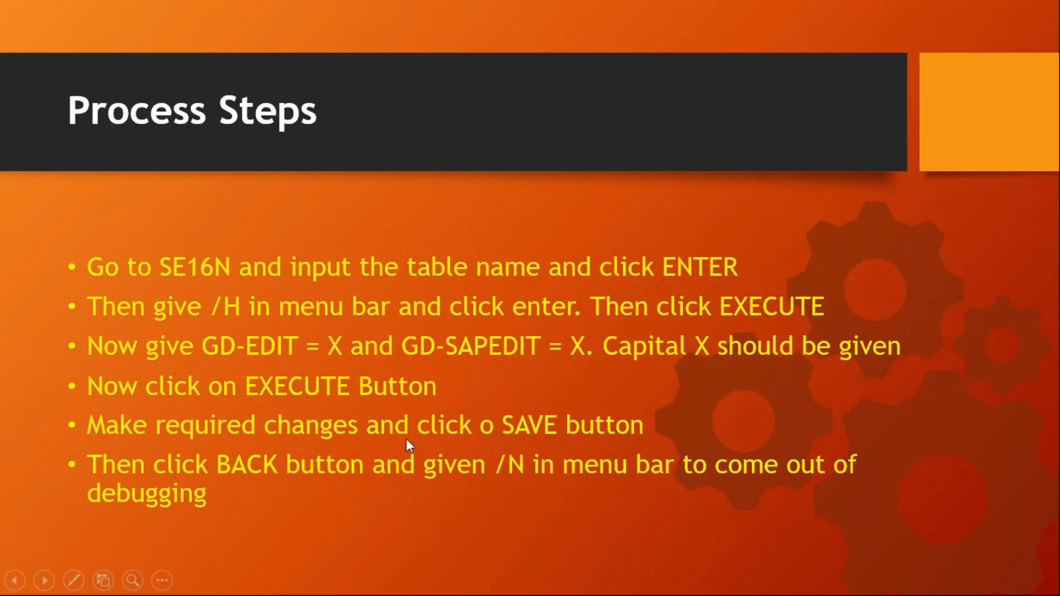
pyautogui.moveTo(708, 359)
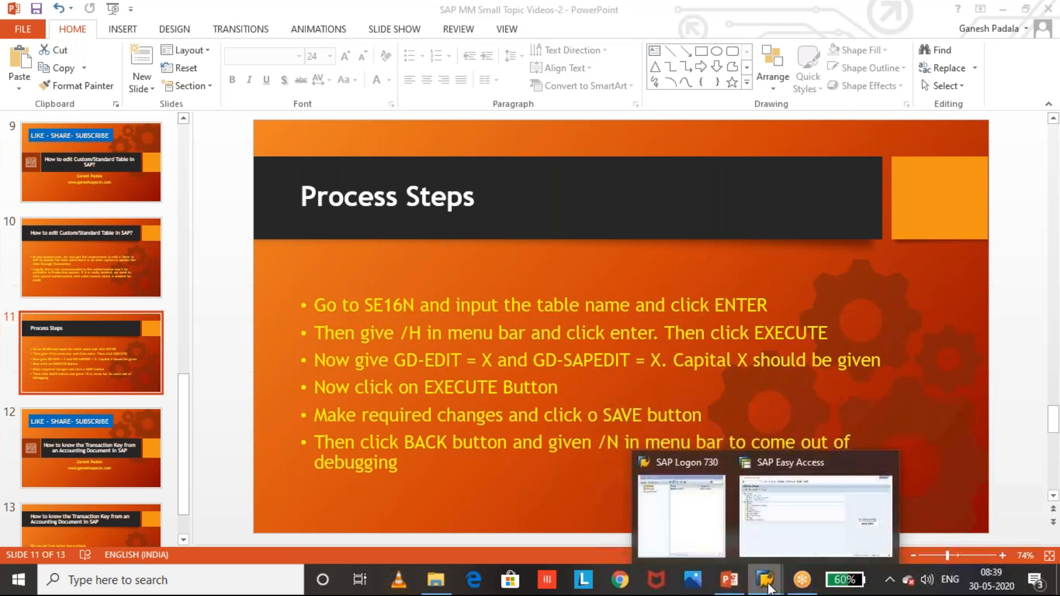
# Return to SAP Easy Access with /n and reach the Allow Posting to Previous Period (MMRV) screen
pyautogui.click(814, 513)
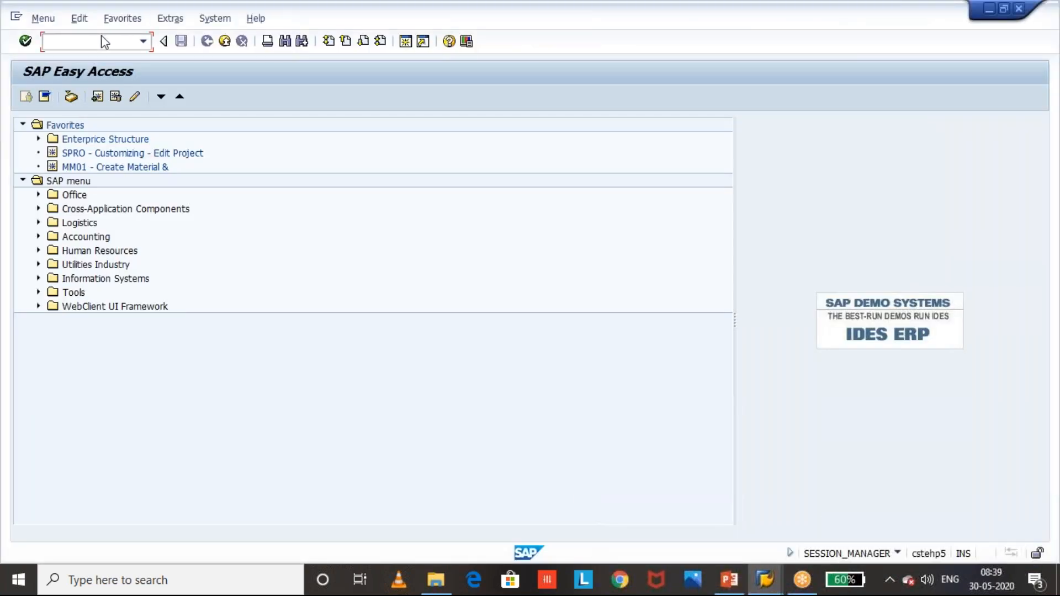
pyautogui.write('/n')
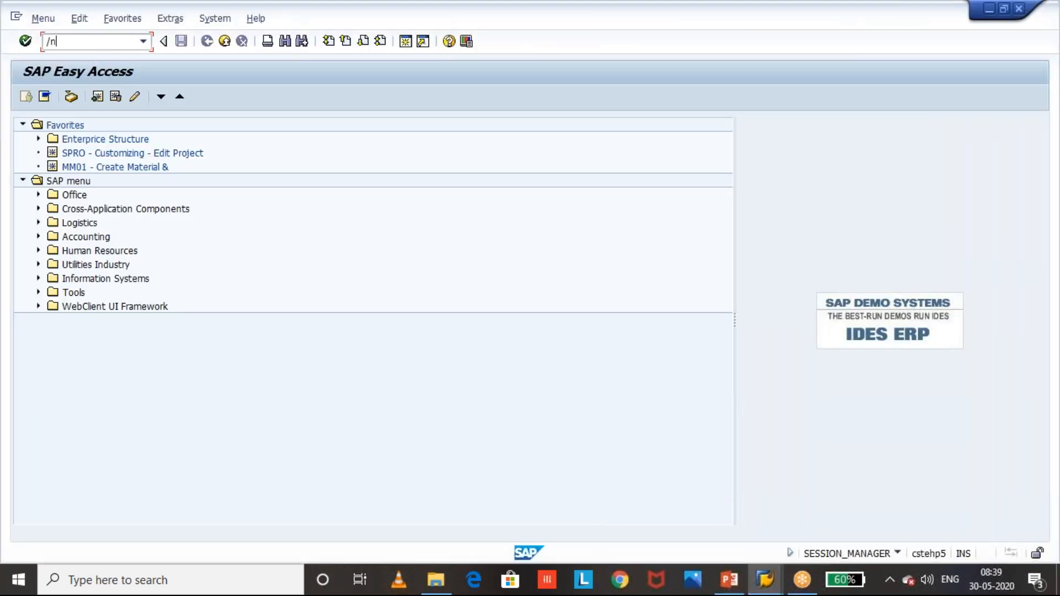
pyautogui.press('Enter')
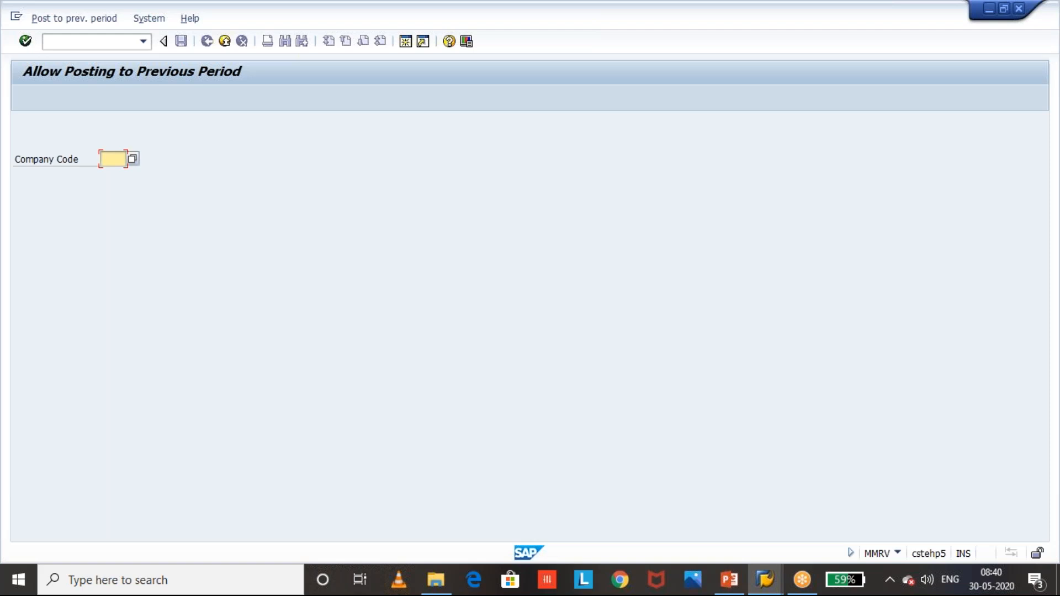
pyautogui.click(89, 41)
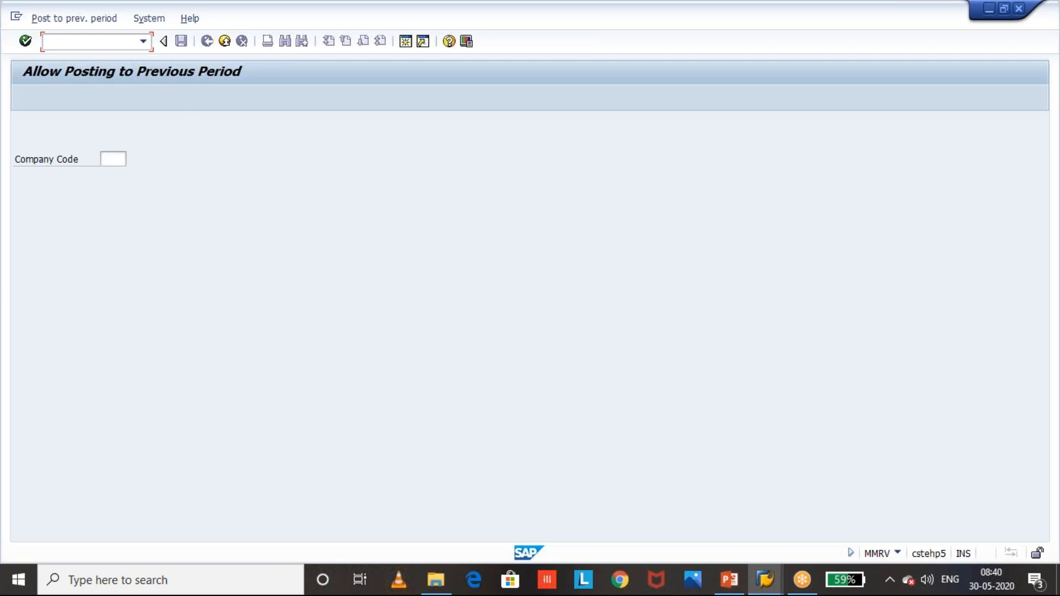
# Display the MARA record for material 234 in SE16N, showing description H2SO4 70% Concentrated
pyautogui.write('/nse16n')
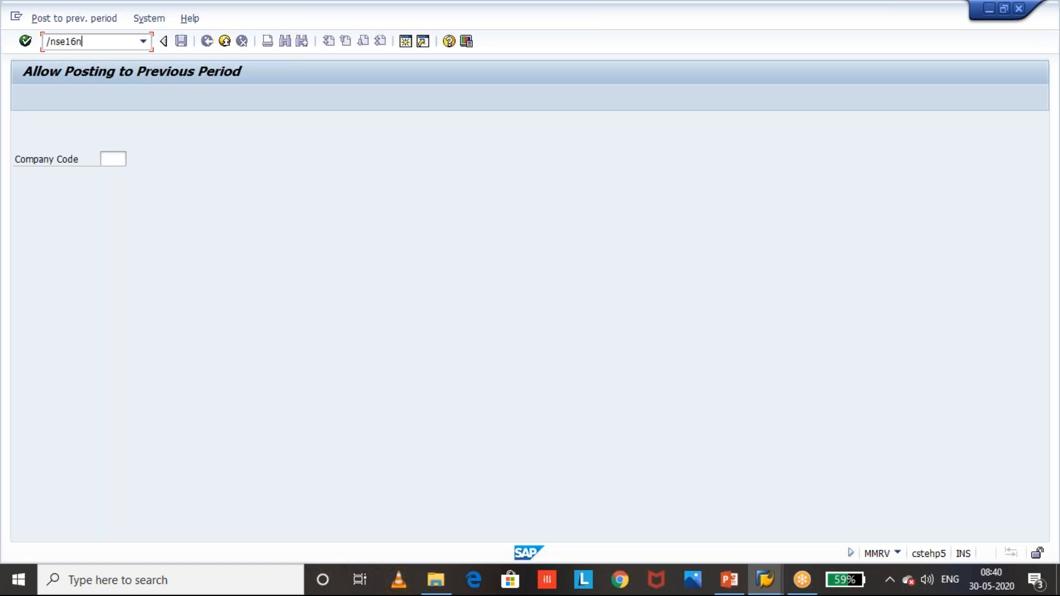
pyautogui.press('Enter')
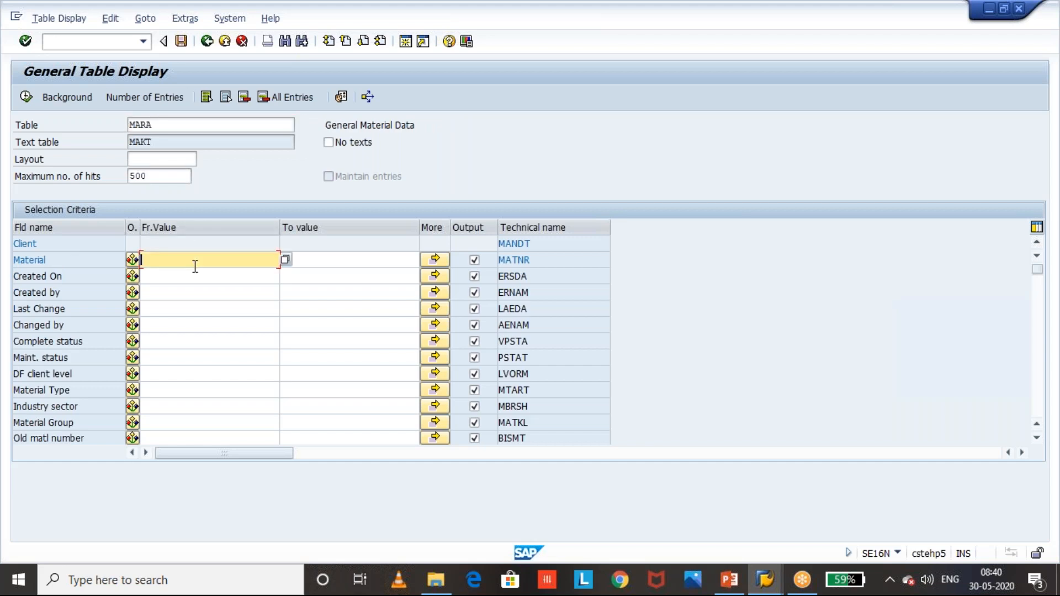
pyautogui.write('234')
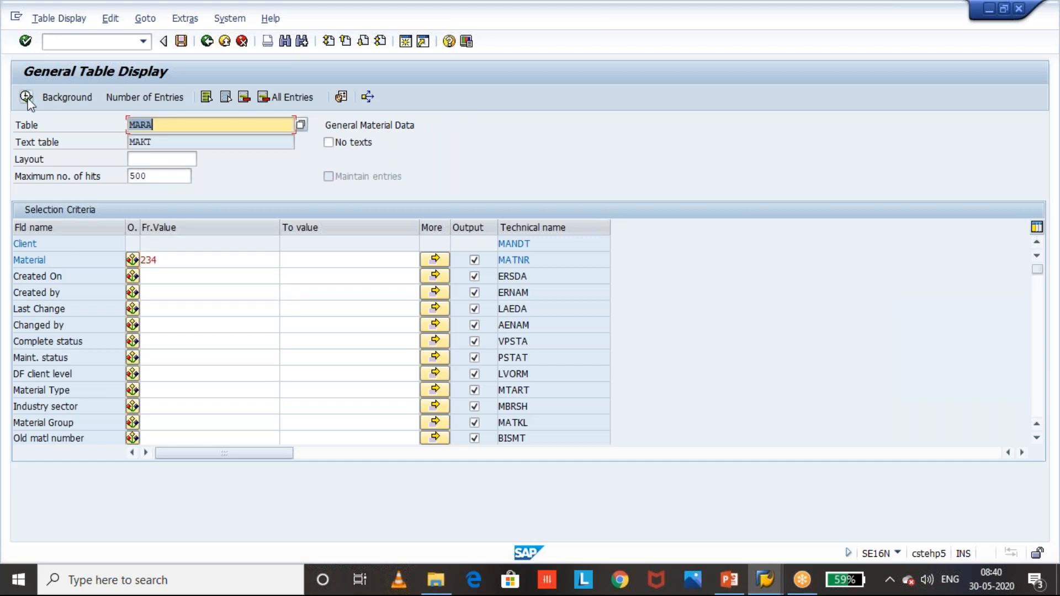
pyautogui.click(26, 98)
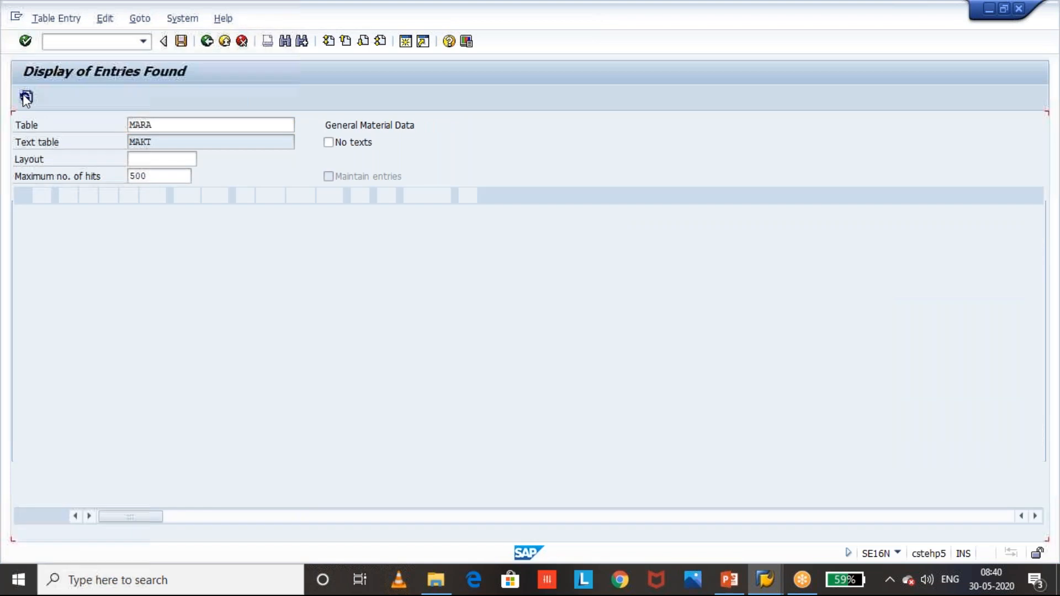
pyautogui.click(26, 97)
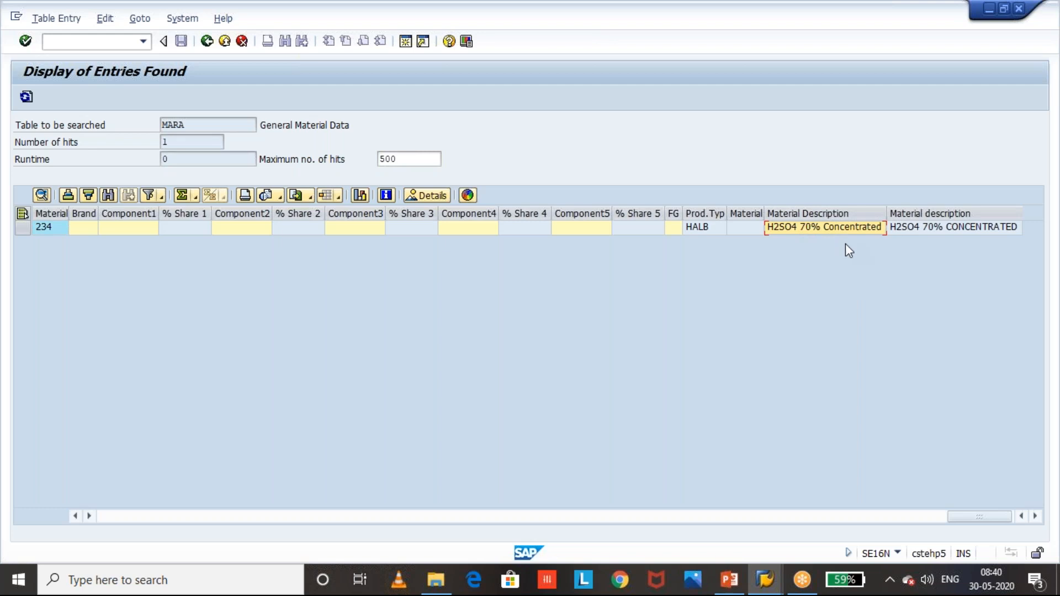
pyautogui.moveTo(74, 56)
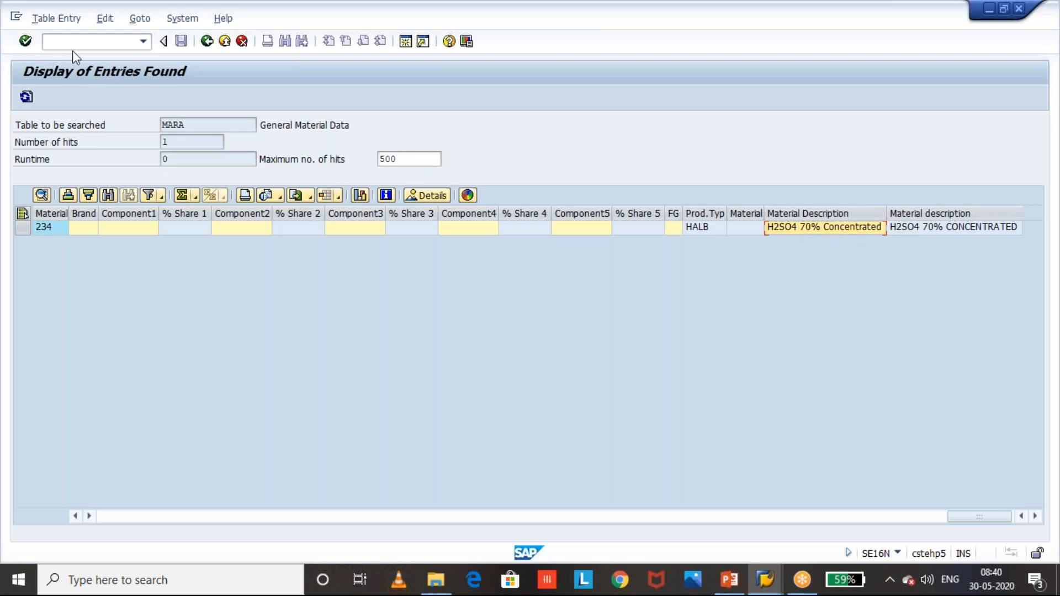
# In MM02 Basic Data 1, overwrite material 234's description with H2SO4 50% Concentrated
pyautogui.write('/omm')
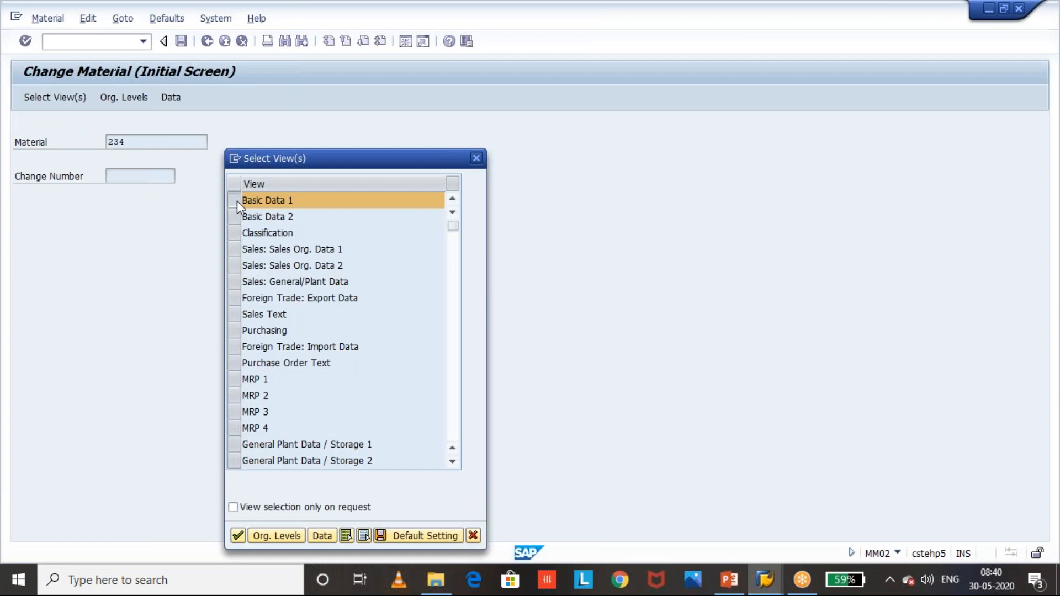
pyautogui.click(238, 535)
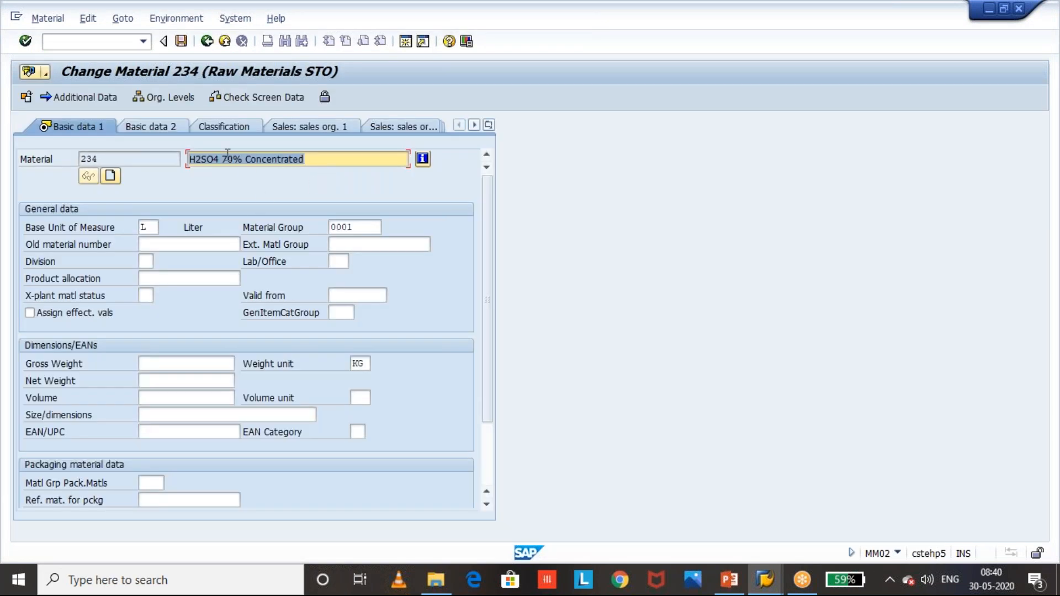
pyautogui.write('KTOSL')
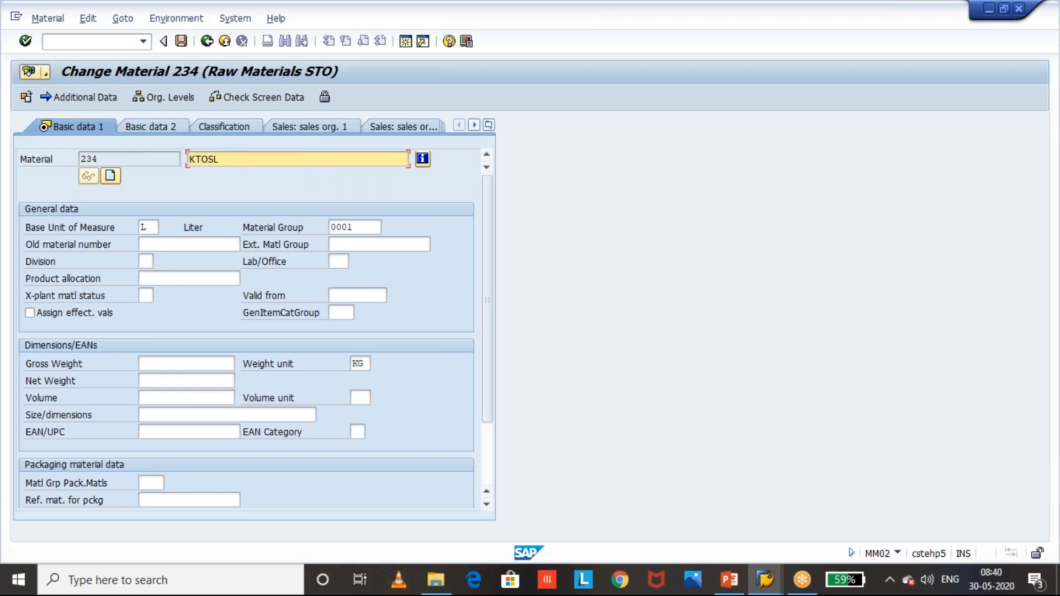
pyautogui.write('h')
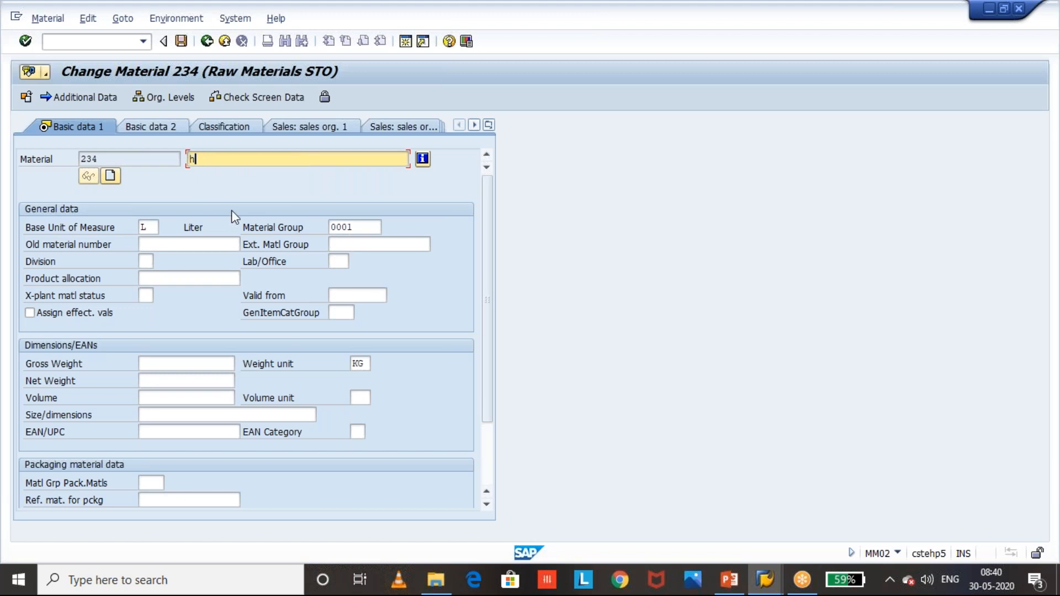
pyautogui.write('2SO4')
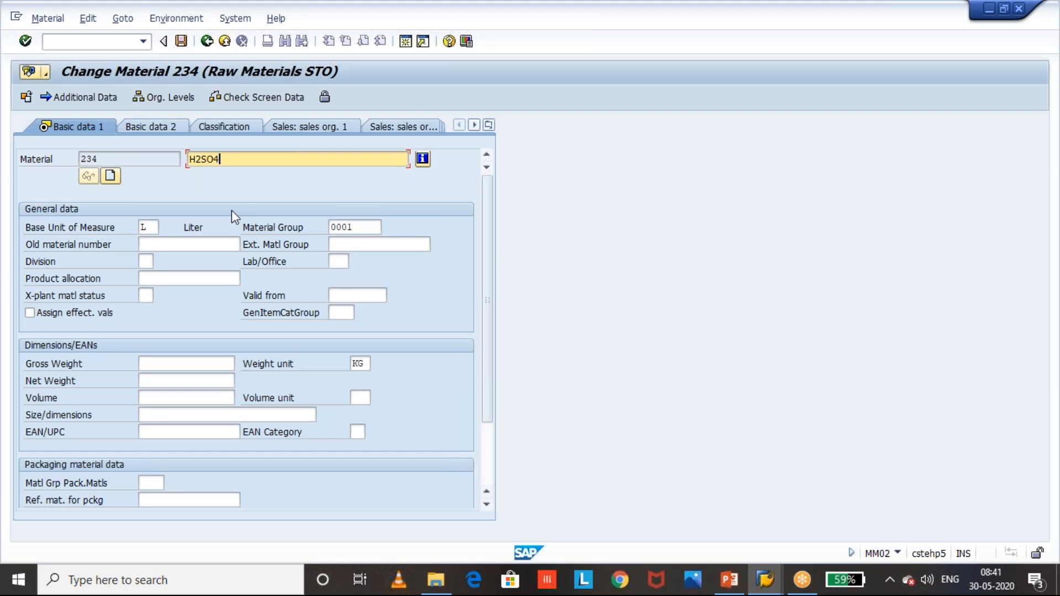
pyautogui.write('50%')
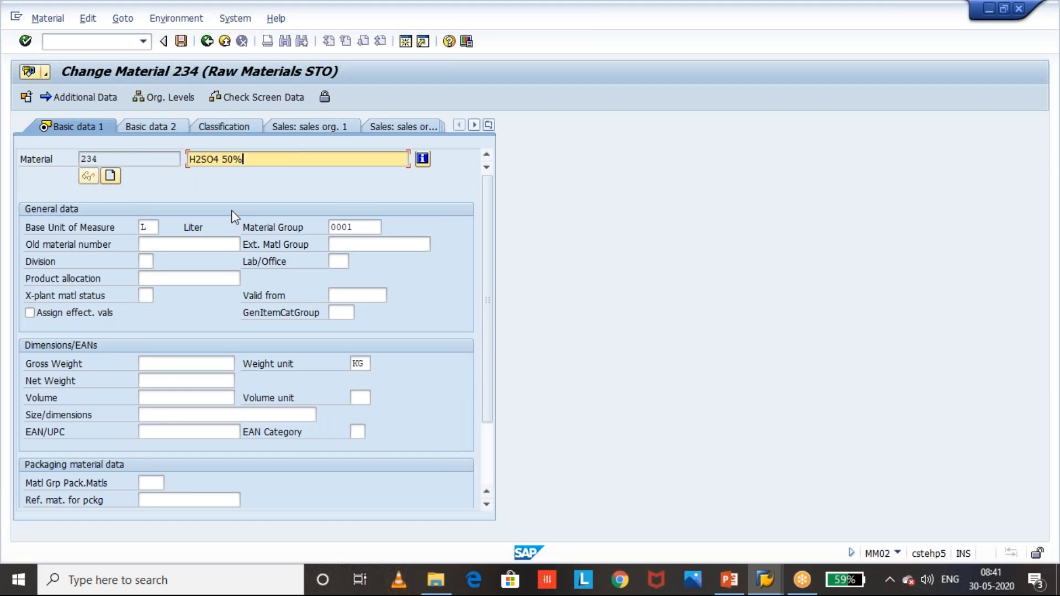
pyautogui.write('Cond')
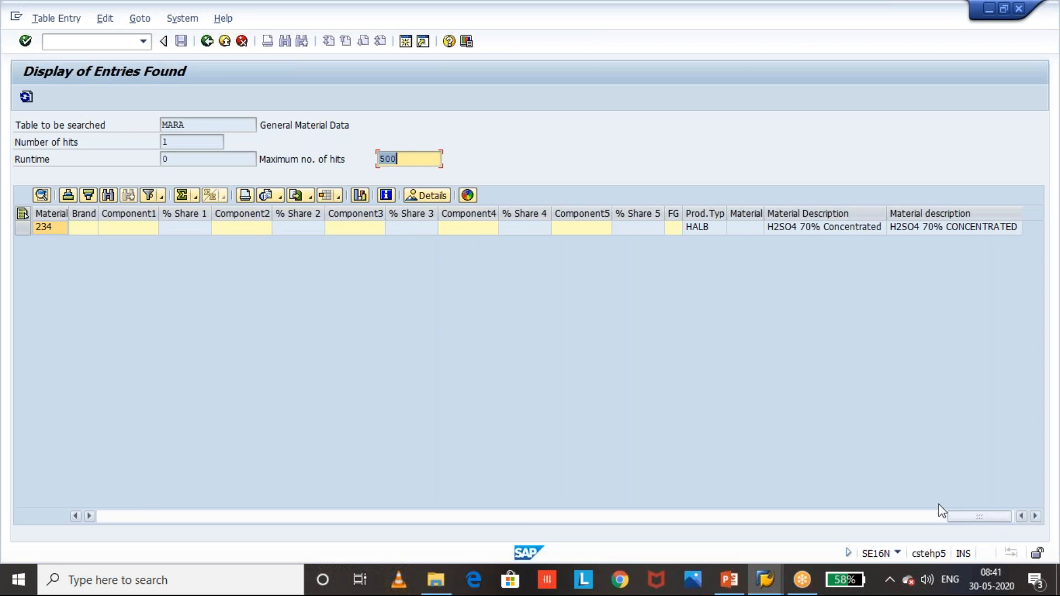
# Refresh the SE16N result to verify material 234 now reads H2SO4 50% Concentrated
pyautogui.click(206, 41)
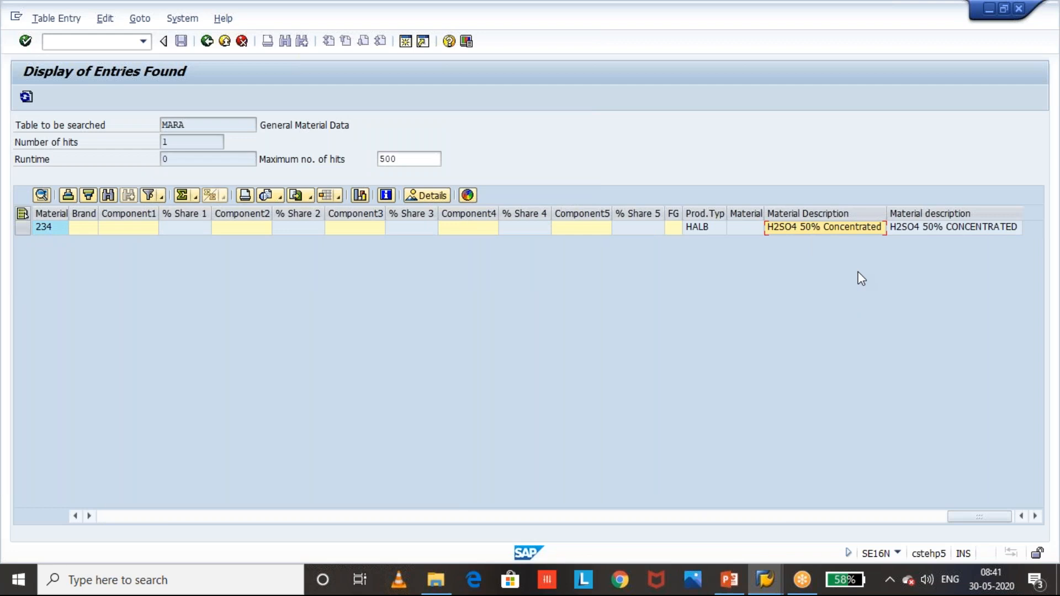
pyautogui.moveTo(797, 279)
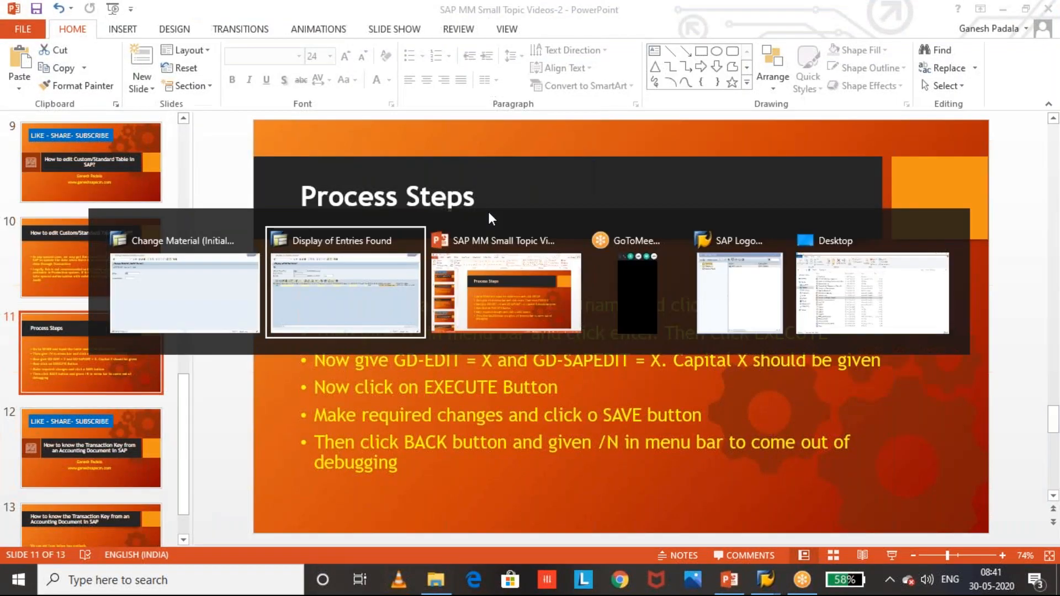
# Review company code GKCC's periods in MMRV (current 03 2003, previous 02 2003) and go back
pyautogui.click(344, 280)
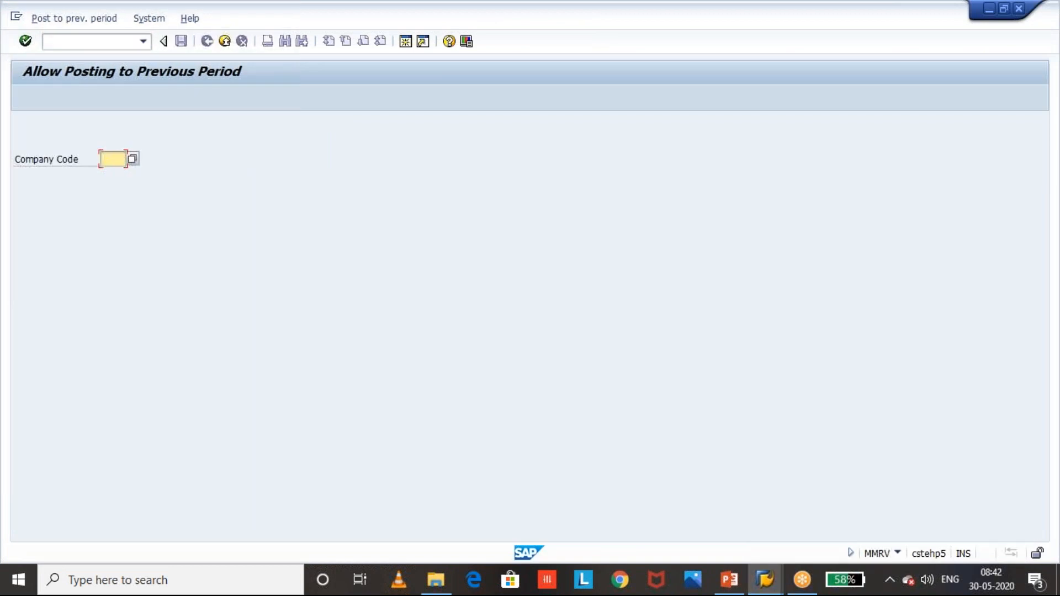
pyautogui.click(111, 159)
pyautogui.write('GKCC')
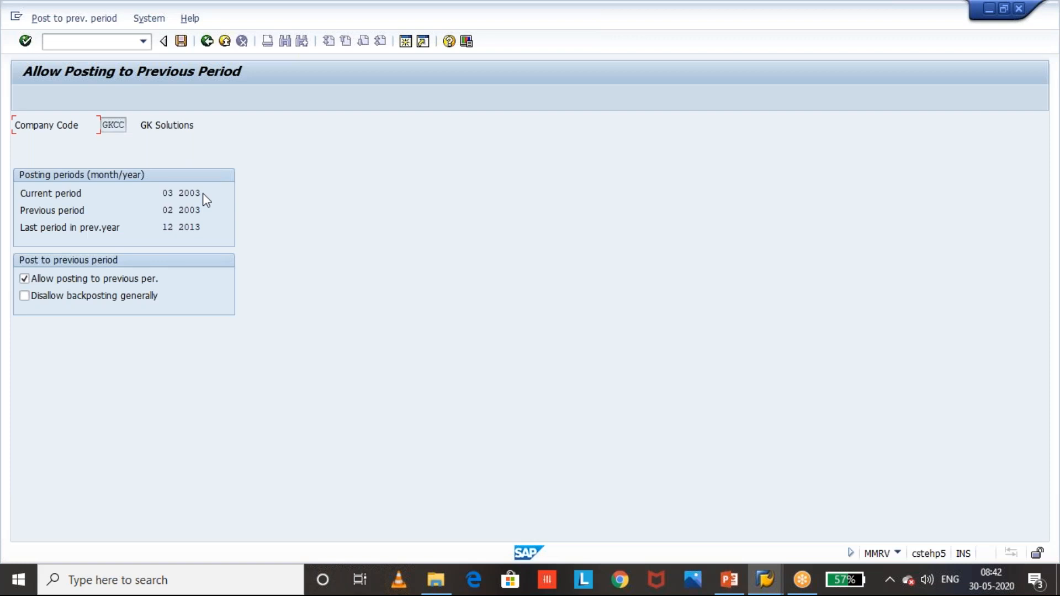
pyautogui.moveTo(225, 213)
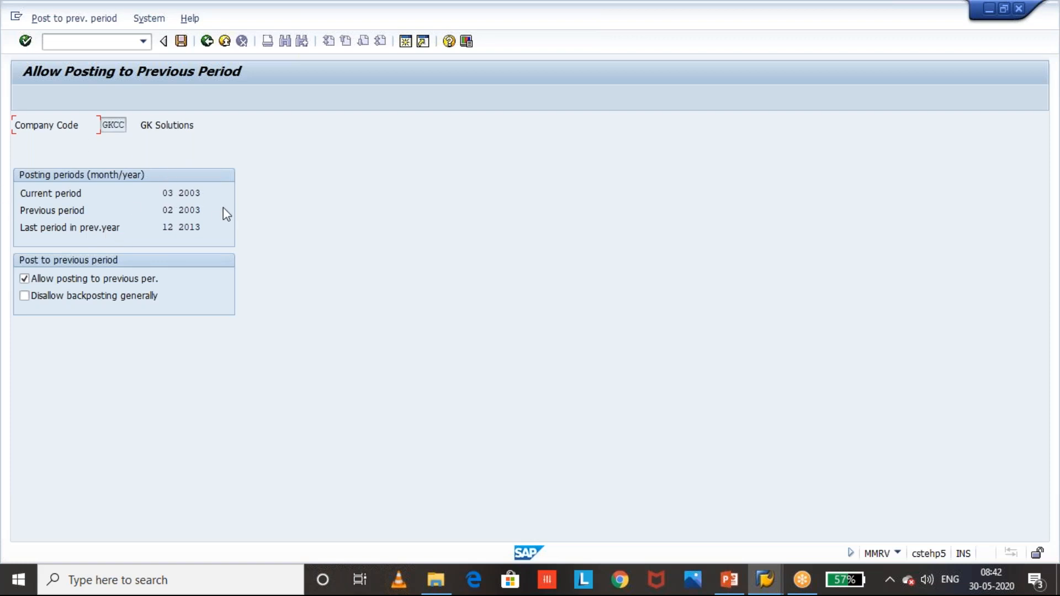
pyautogui.moveTo(227, 207)
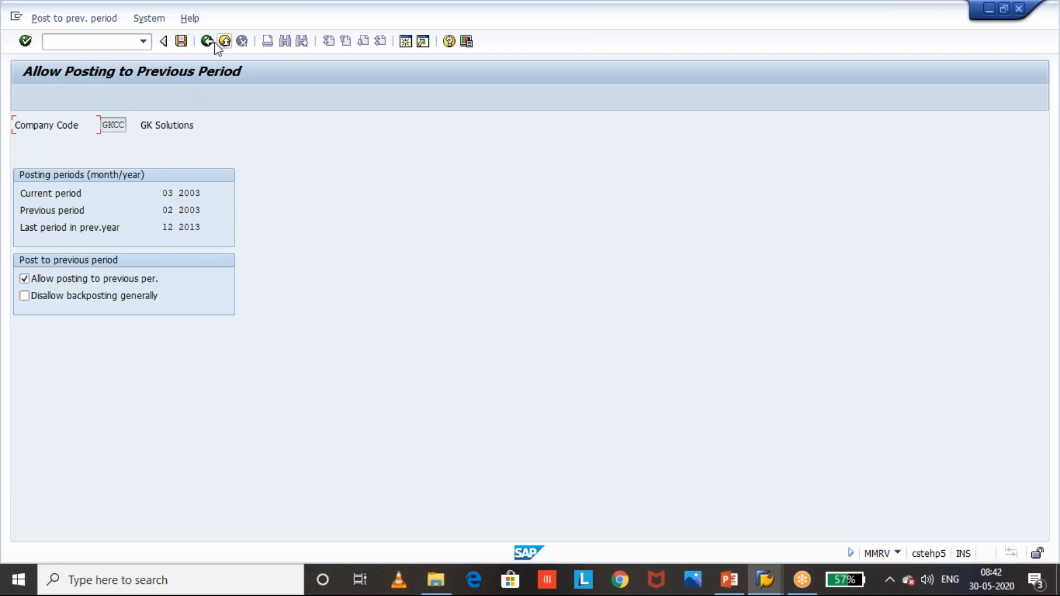
pyautogui.click(207, 41)
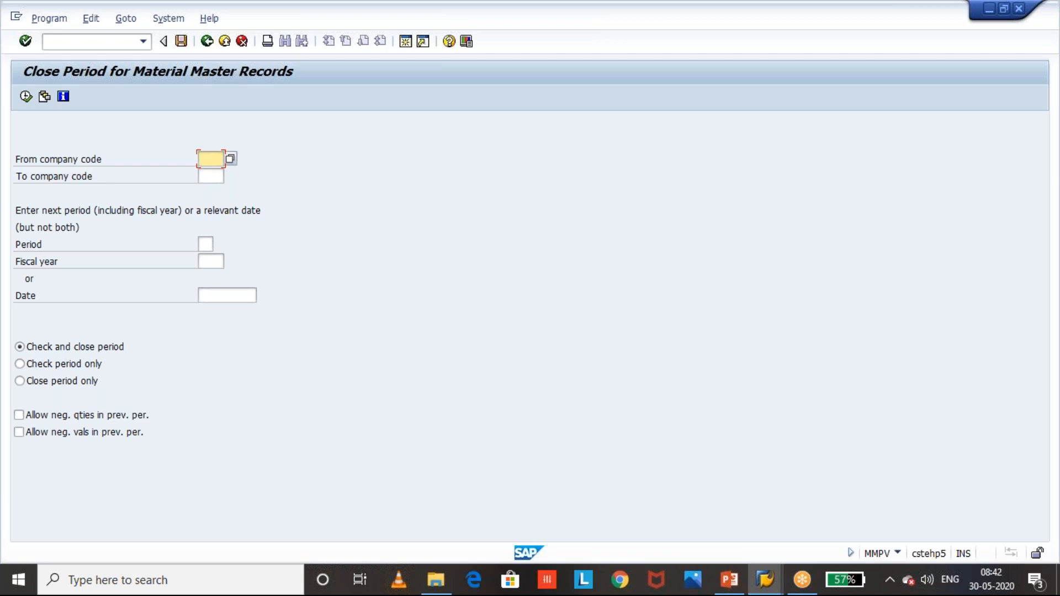
# Leave the period-closing screen with /N and return to SE16N for table MARA
pyautogui.write('/N')
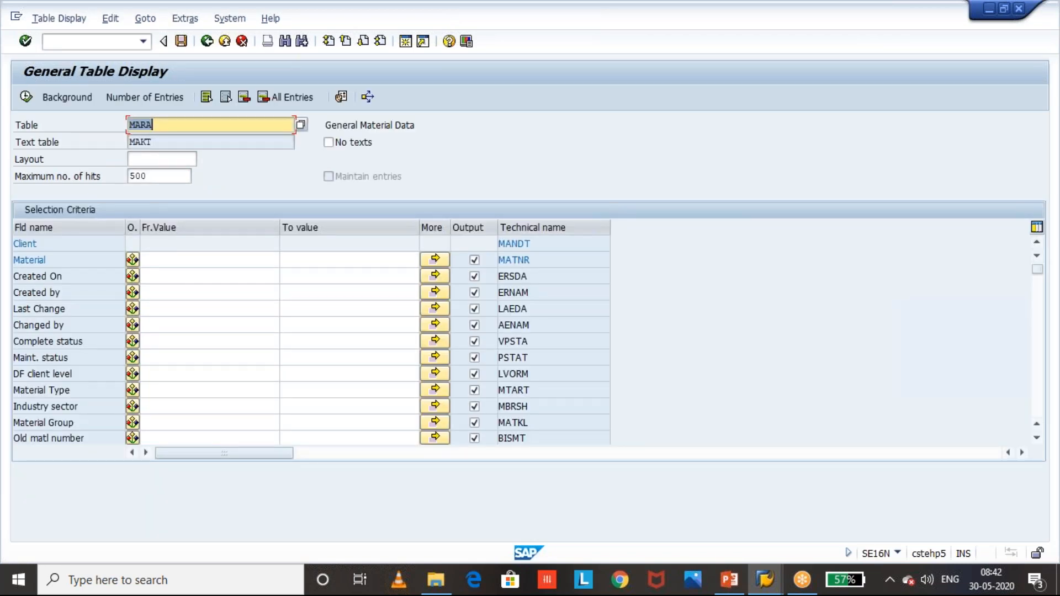
# Target table MARV for company code GKCC in SE16N and switch on debugging with /H
pyautogui.write('MARV')
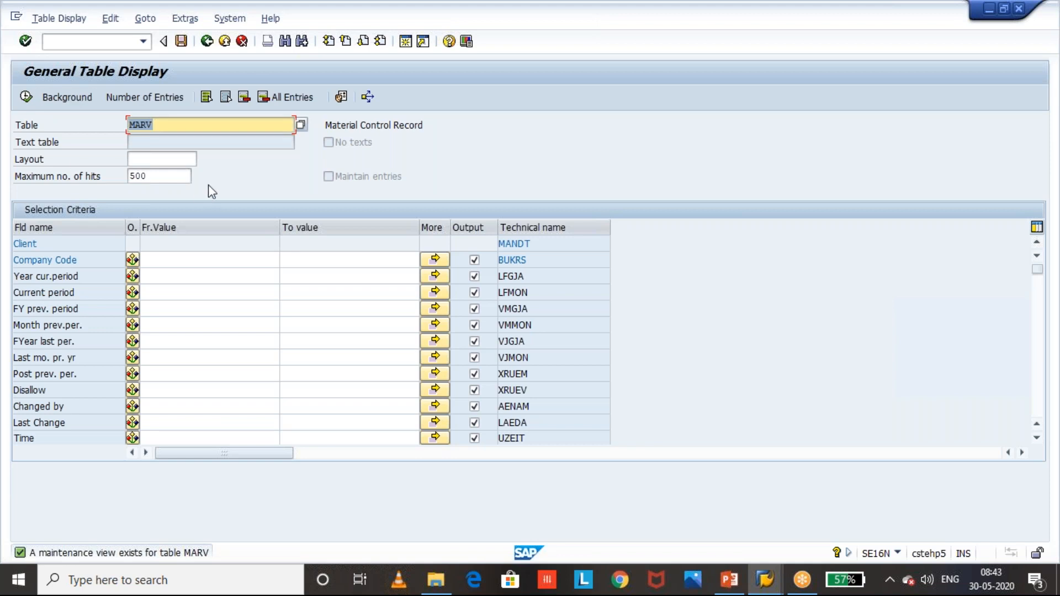
pyautogui.click(203, 260)
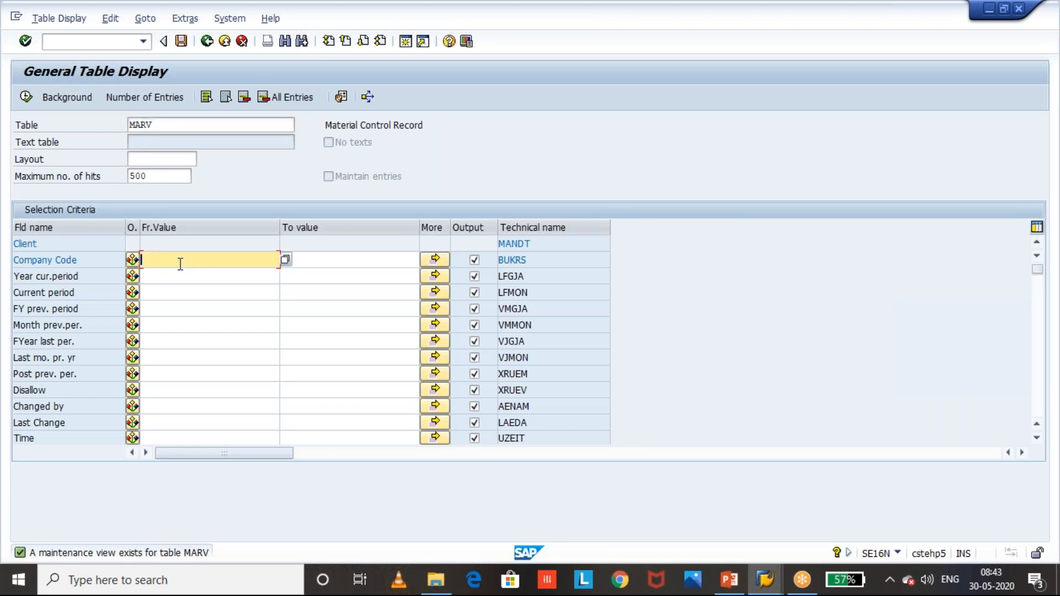
pyautogui.write('GKCC')
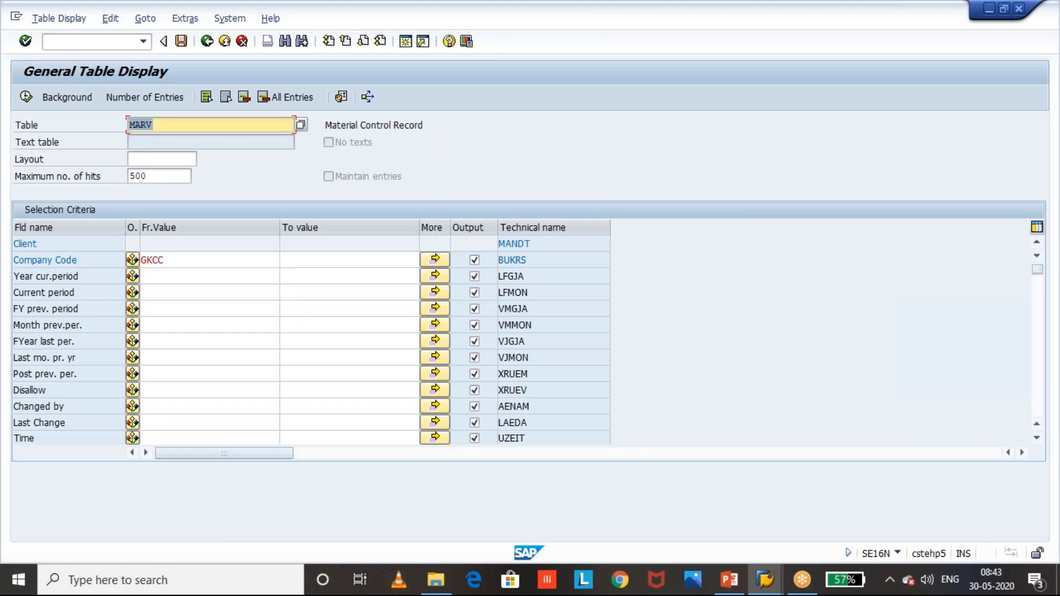
pyautogui.write('/')
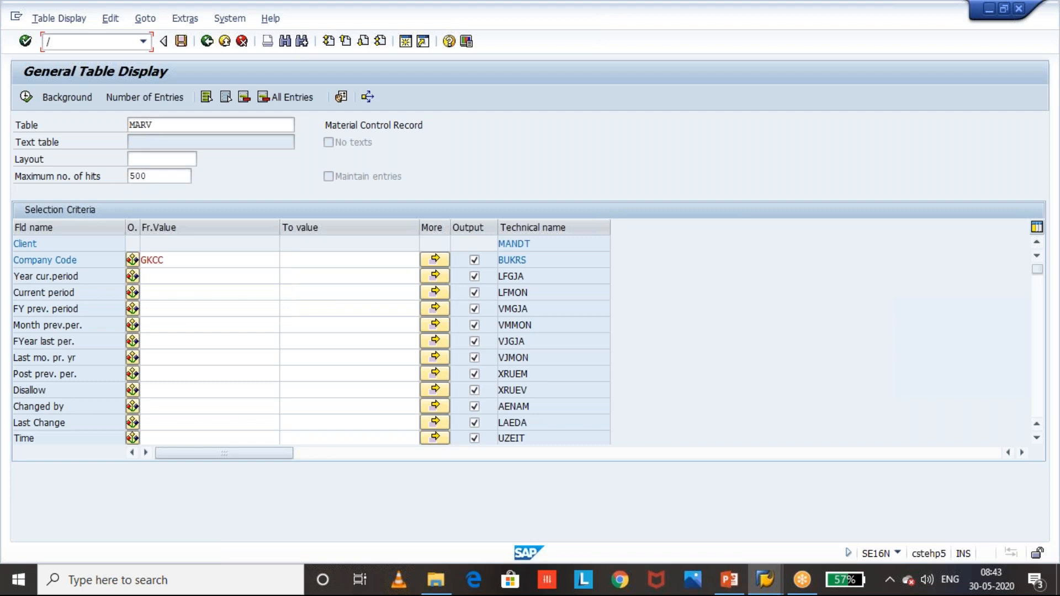
pyautogui.write('H')
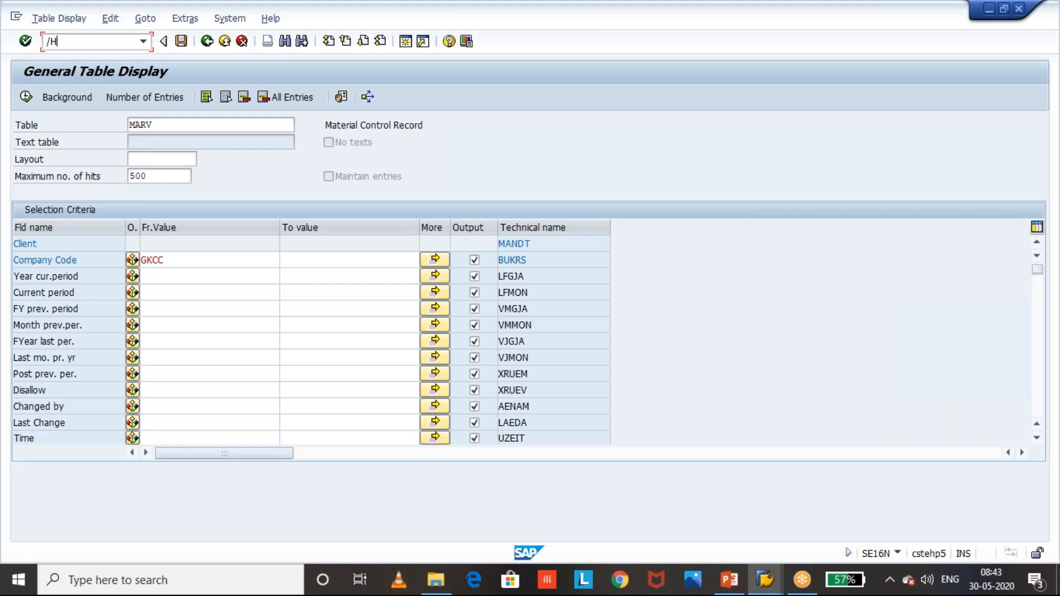
pyautogui.press('Enter')
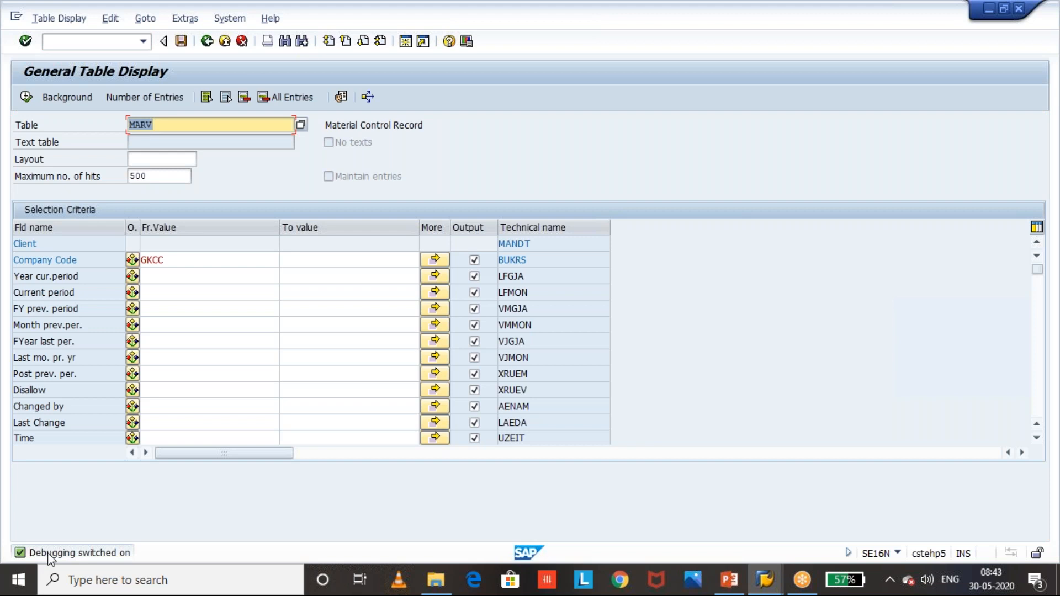
pyautogui.moveTo(124, 562)
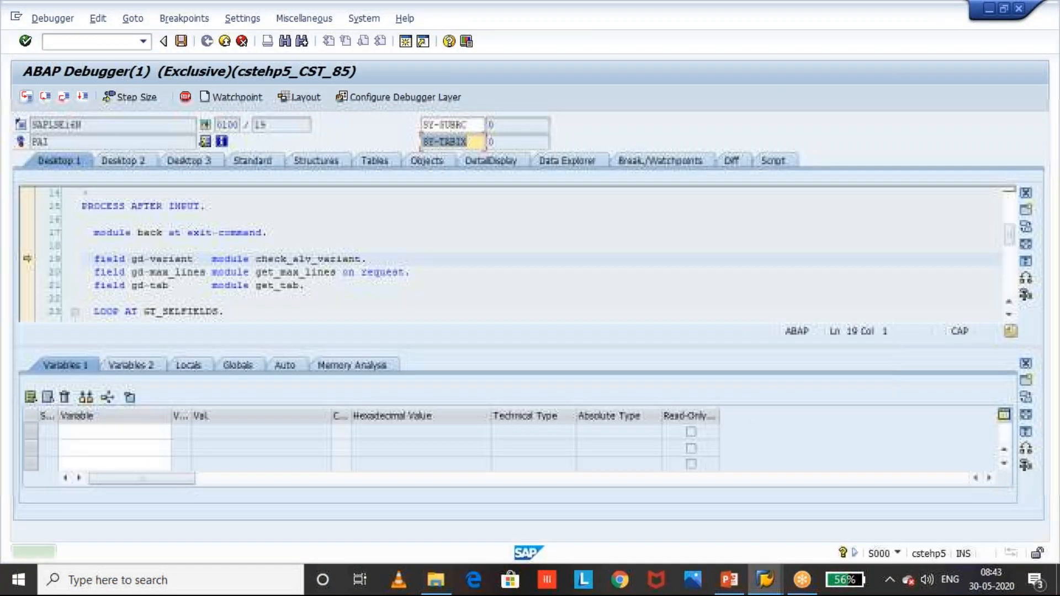
# Add GD-EDIT and GD-SAPEDIT to the debugger variables so both can be set to X
pyautogui.write('G')
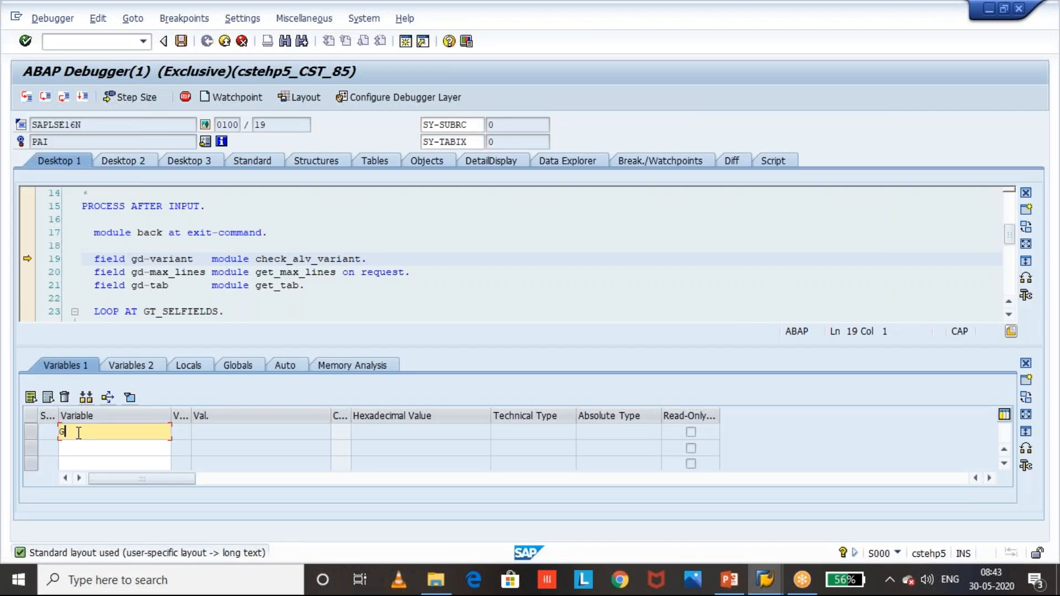
pyautogui.write('d-EDIT')
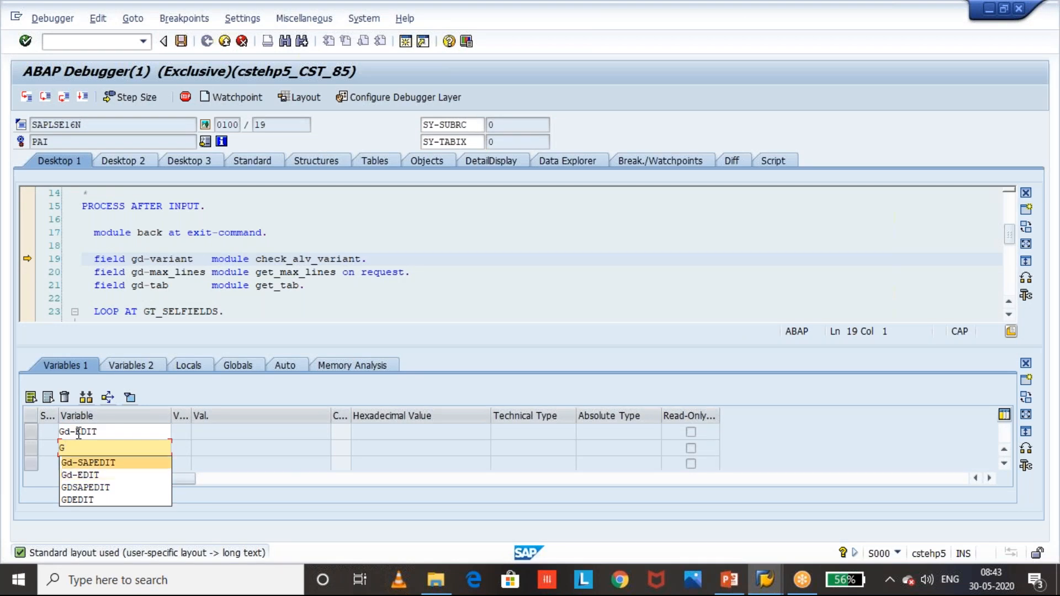
pyautogui.click(86, 463)
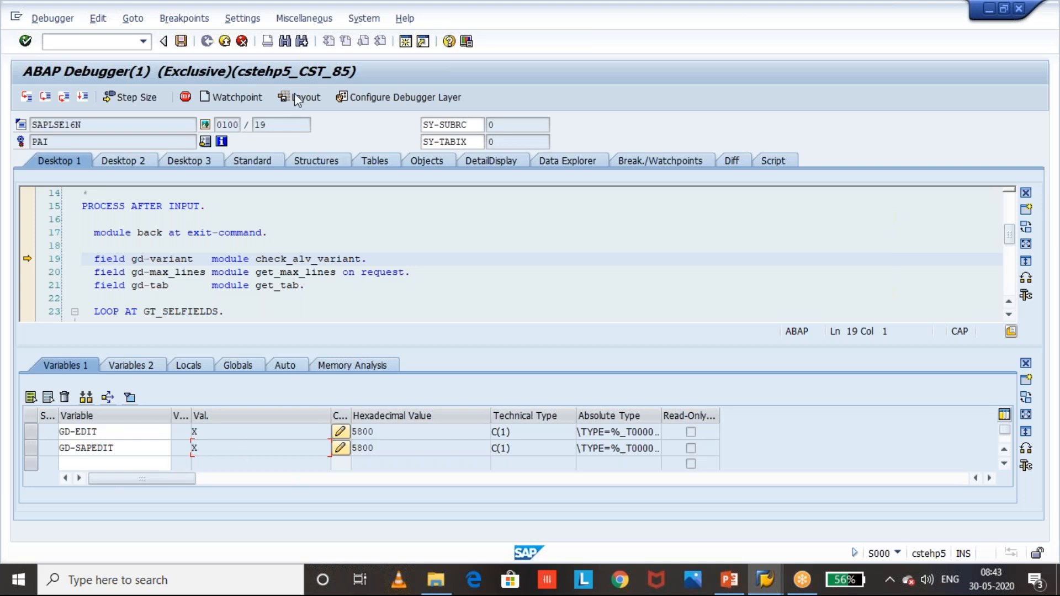
pyautogui.moveTo(158, 93)
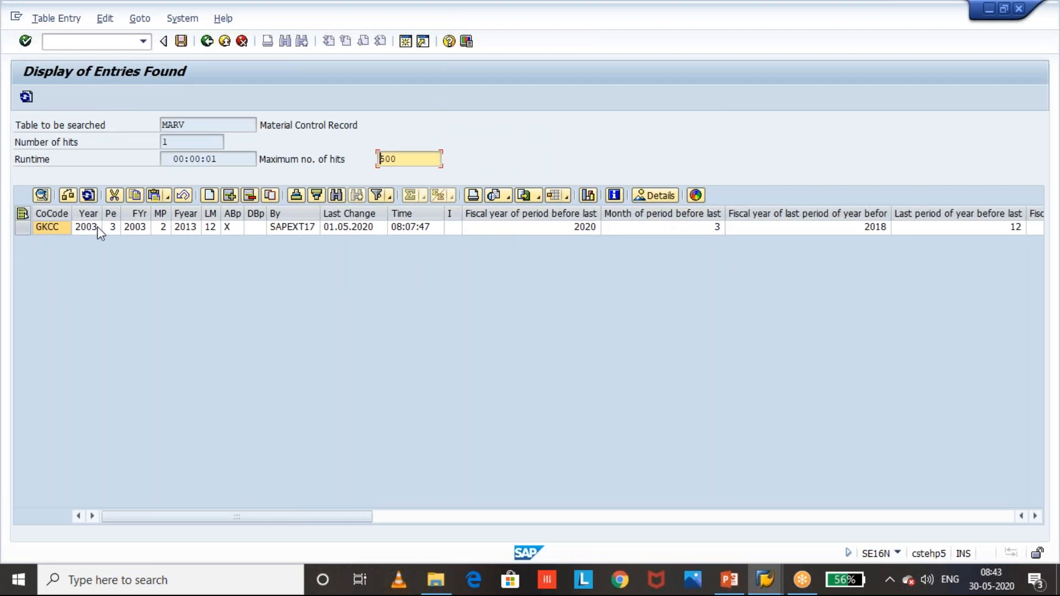
# Set GKCC's MARV periods to current 05 2020 and previous 04 2020, then call /OMMRV to check
pyautogui.click(86, 227)
pyautogui.write('2020')
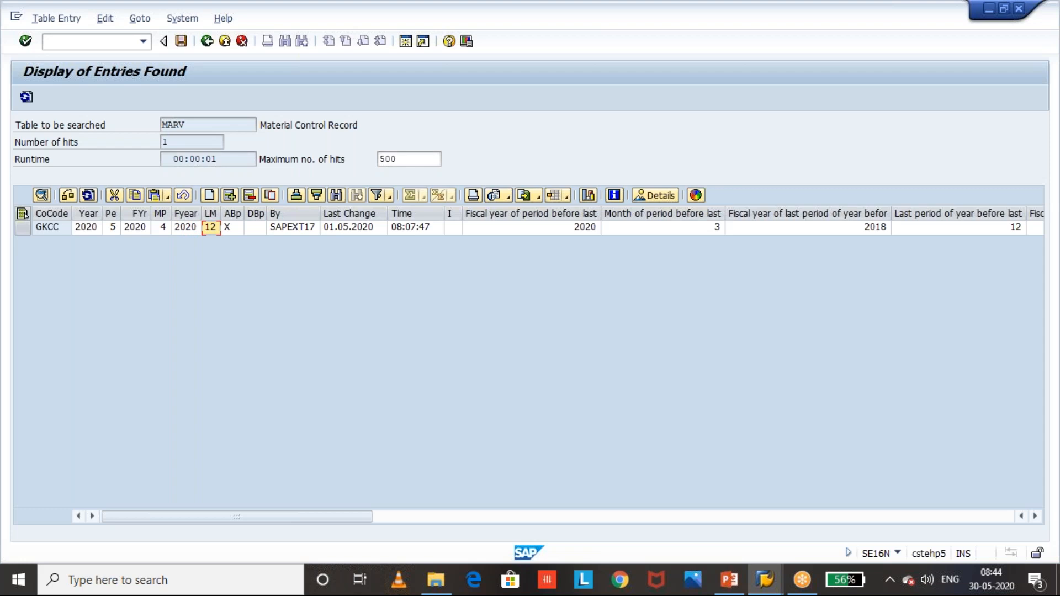
pyautogui.moveTo(180, 41)
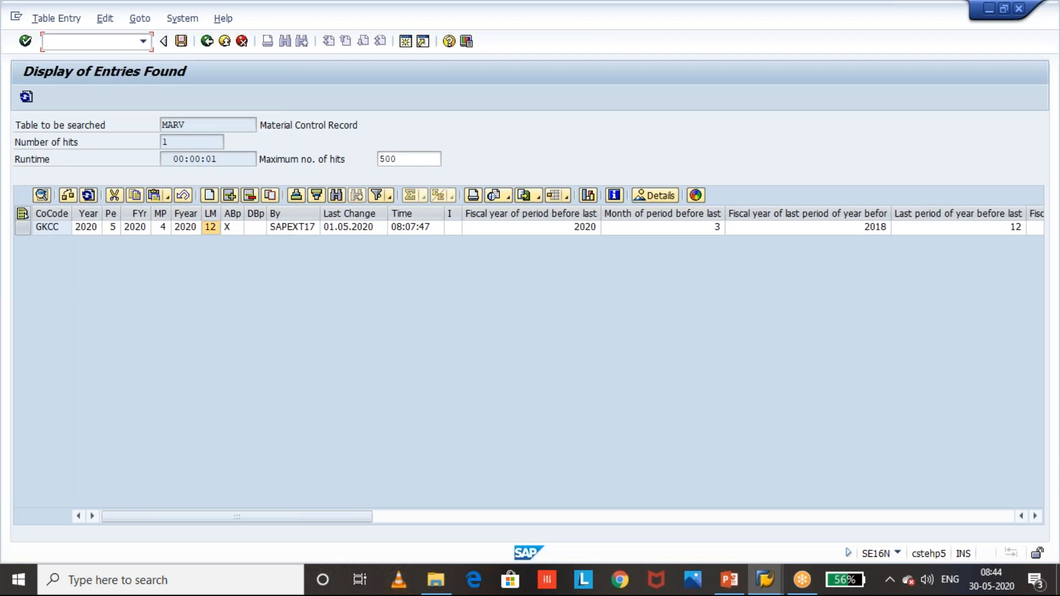
pyautogui.write('/OMMRV')
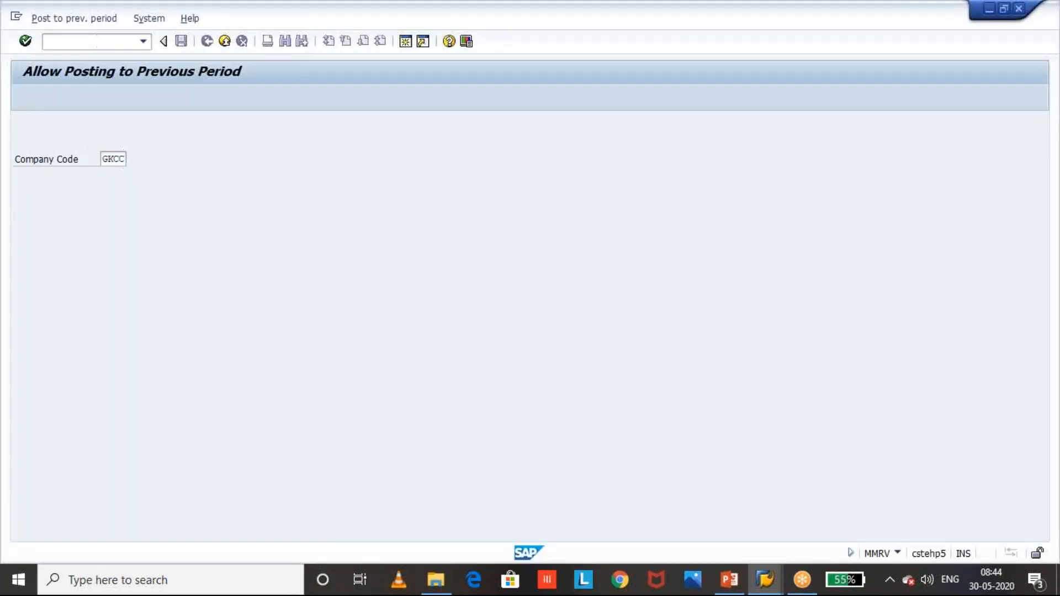
# Display GKCC's periods as 05 2020 and 04 2020, then go back to Easy Access
pyautogui.press('Enter')
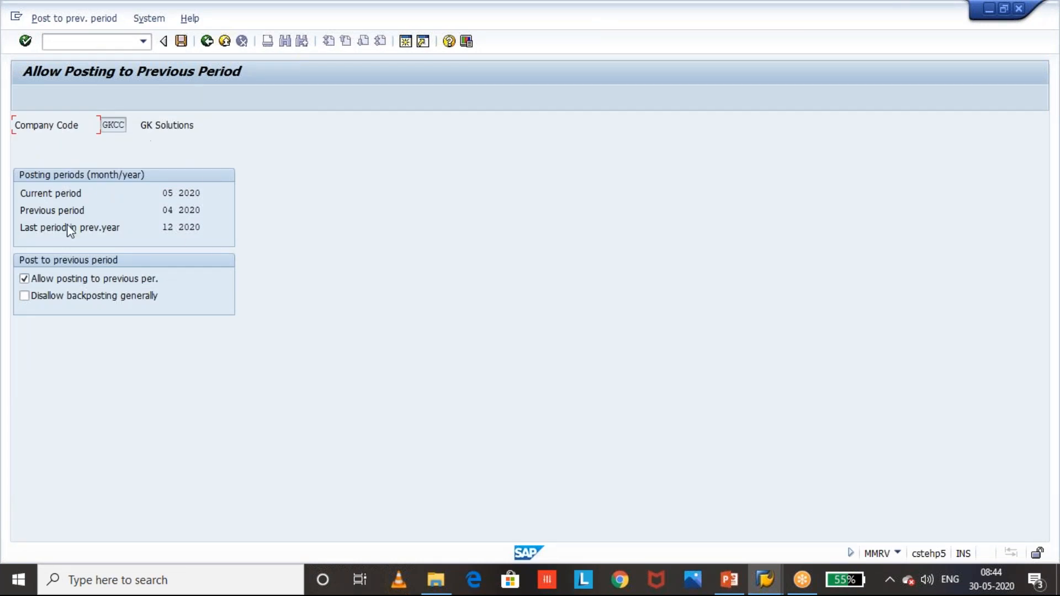
pyautogui.moveTo(184, 245)
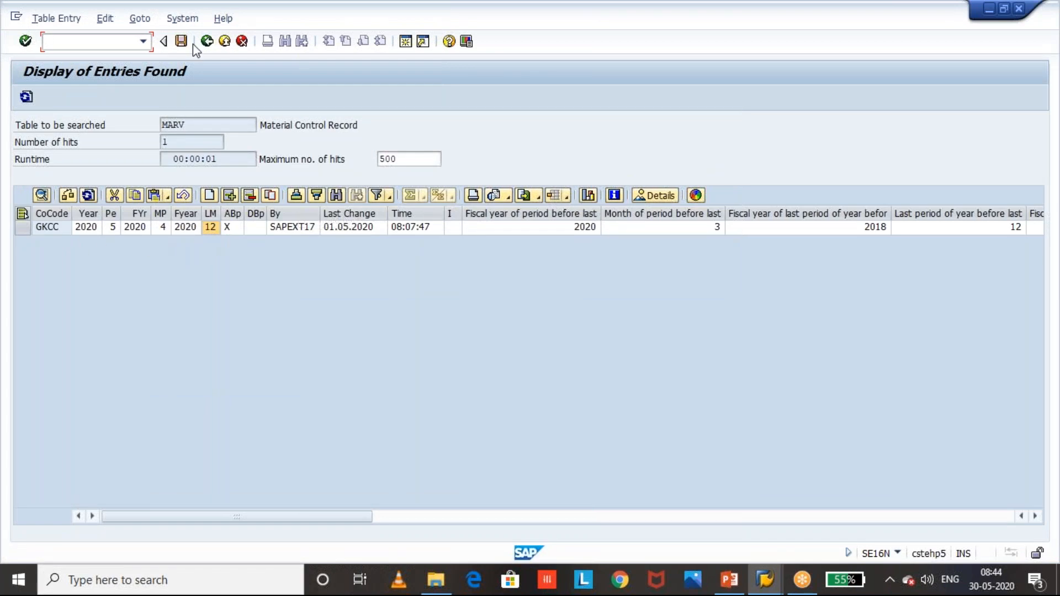
pyautogui.click(95, 41)
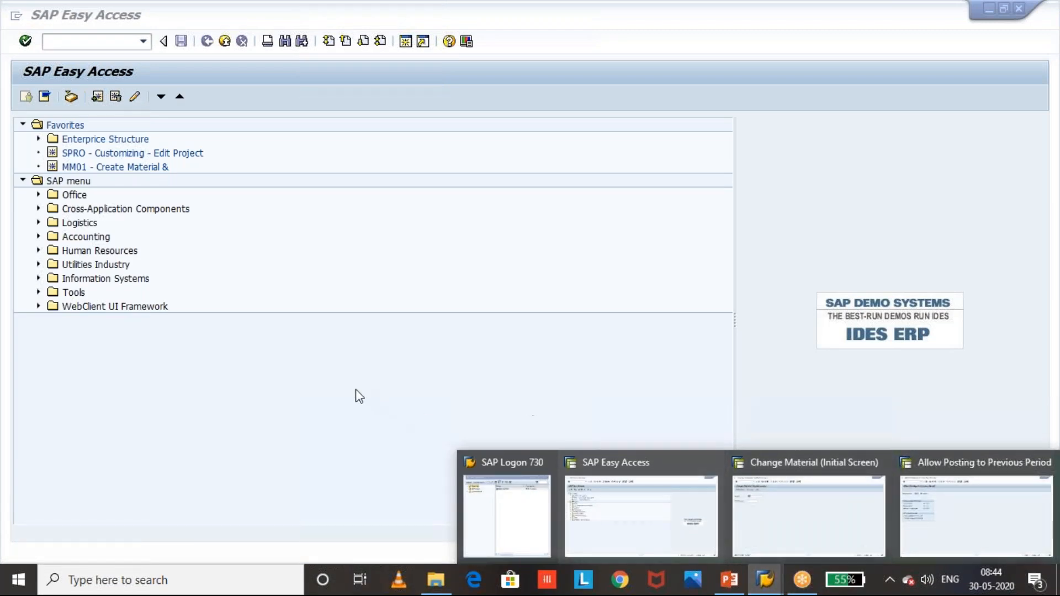
# Select the last Process Steps bullet in PowerPoint to reword it as 'Then give /N in menu bar and click ENTER to come out of debugging'
pyautogui.click(728, 579)
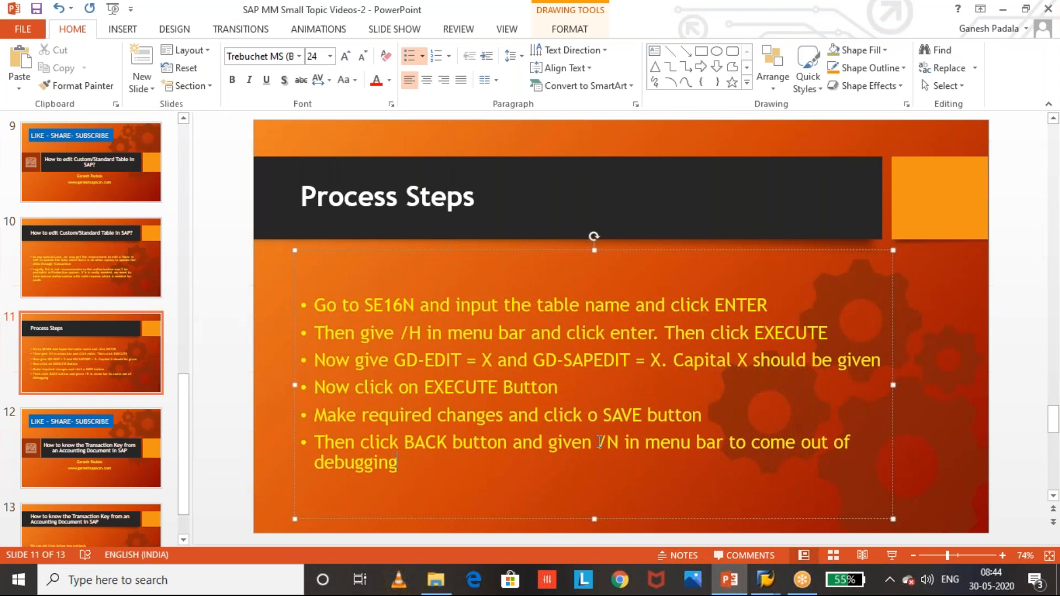
pyautogui.moveTo(376, 442); pyautogui.dragTo(595, 441)
pyautogui.write(' and click ENTER')
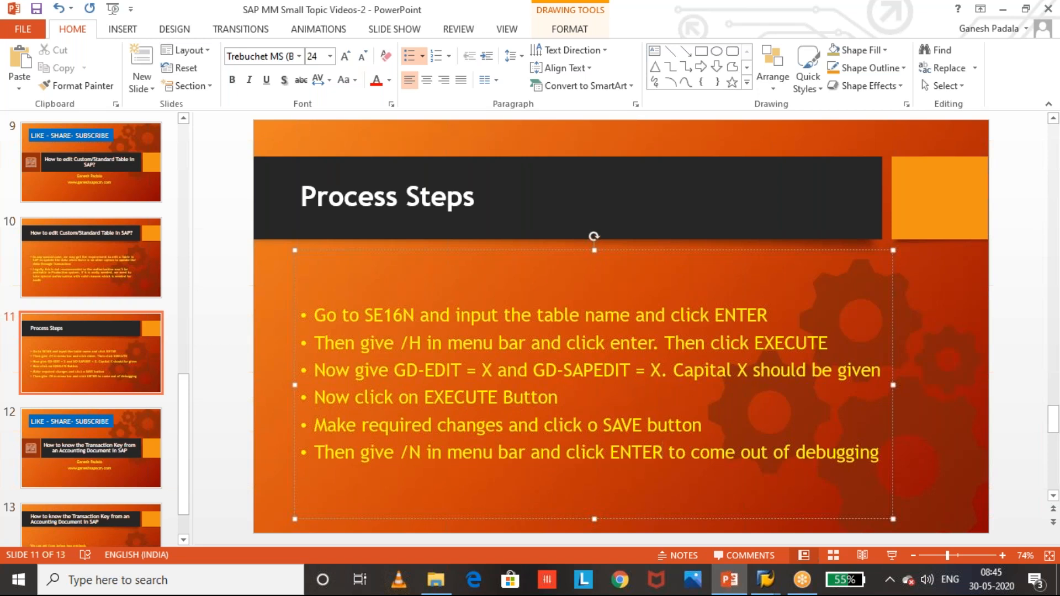
# Review the revised bullet text, then switch to slide 10 on editing custom and standard tables
pyautogui.click(662, 451)
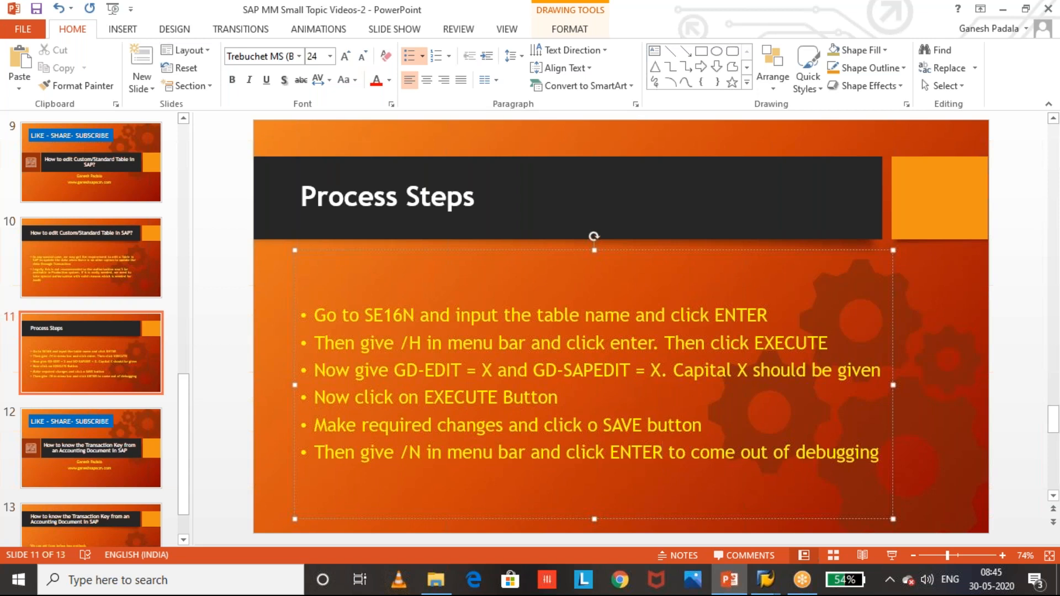
pyautogui.click(664, 451)
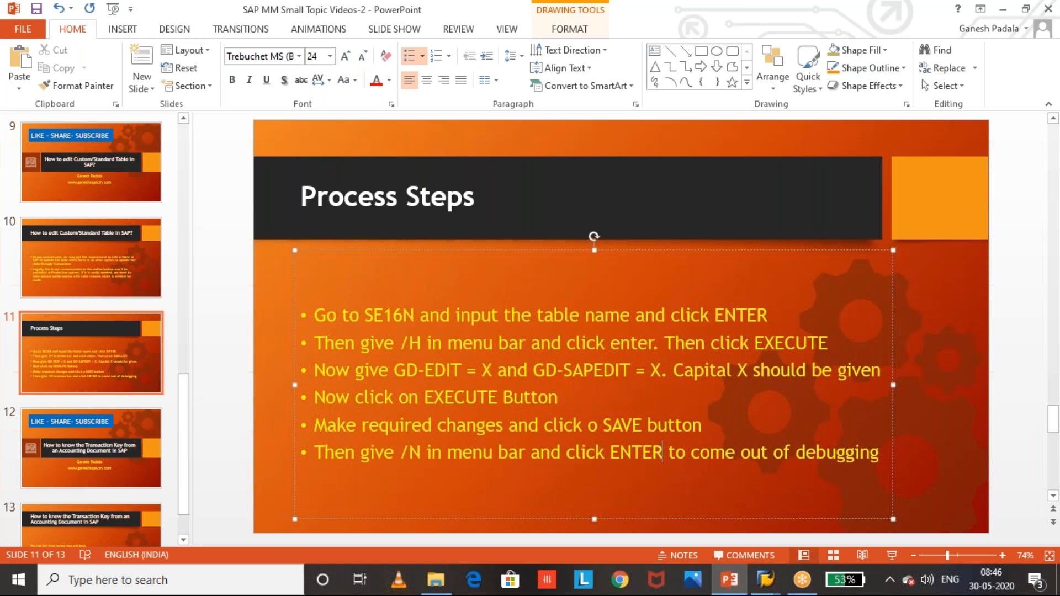
pyautogui.click(91, 257)
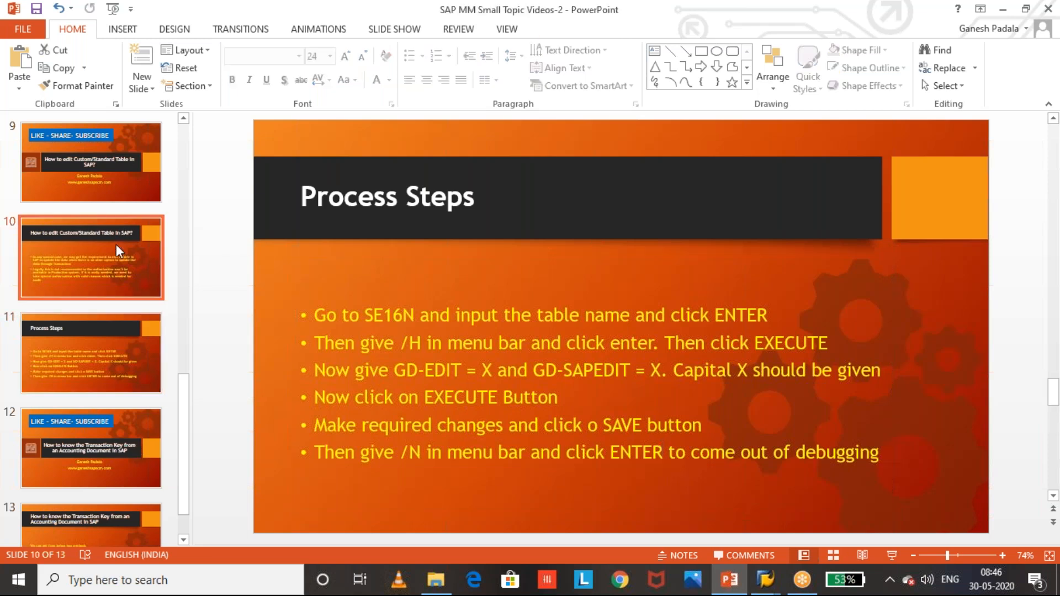